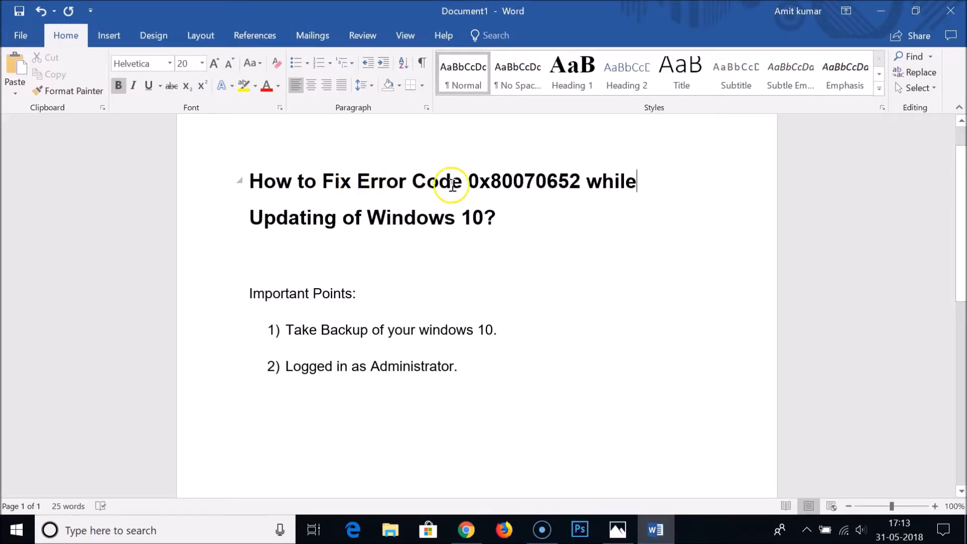
{"action": "mouse_move", "coordinate": [519, 187]}
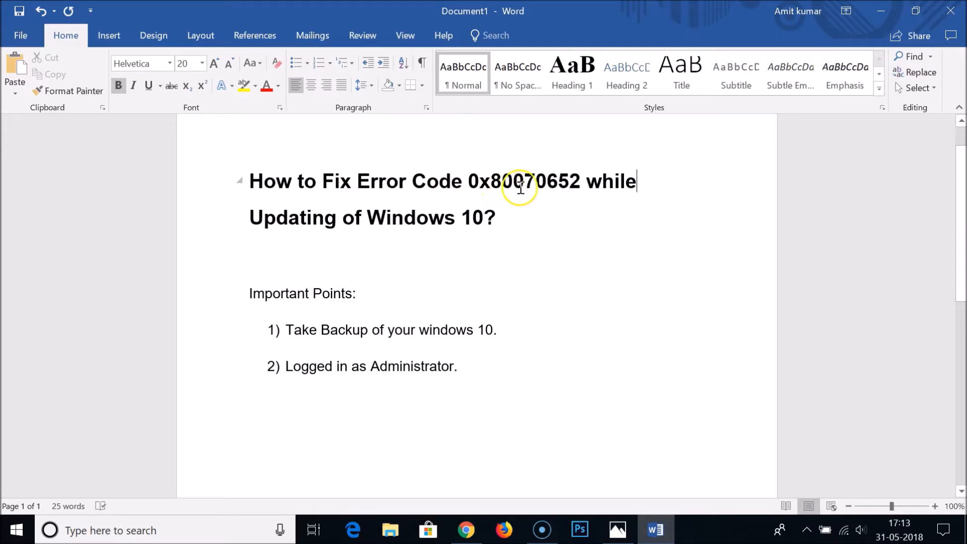
{"action": "mouse_move", "coordinate": [573, 185]}
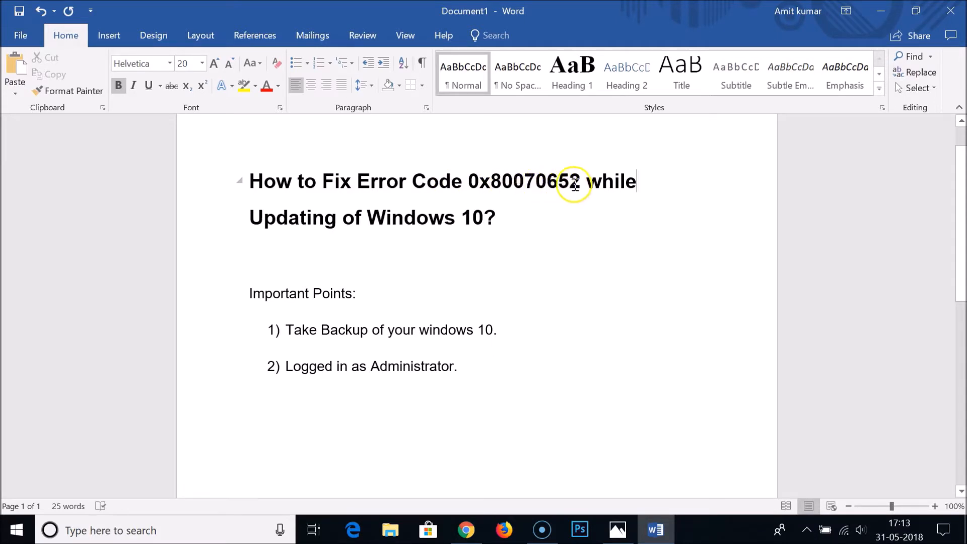
{"action": "mouse_move", "coordinate": [420, 233]}
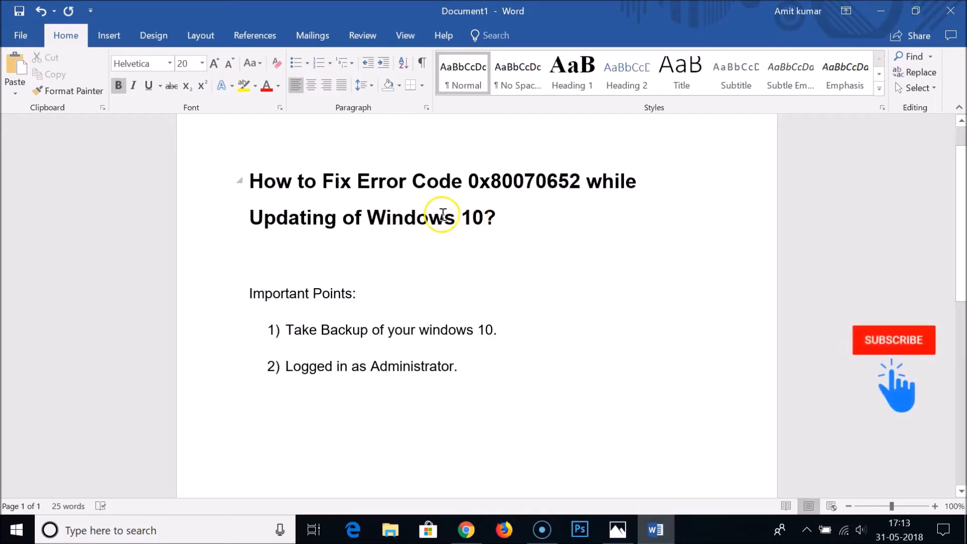
{"action": "mouse_move", "coordinate": [468, 217]}
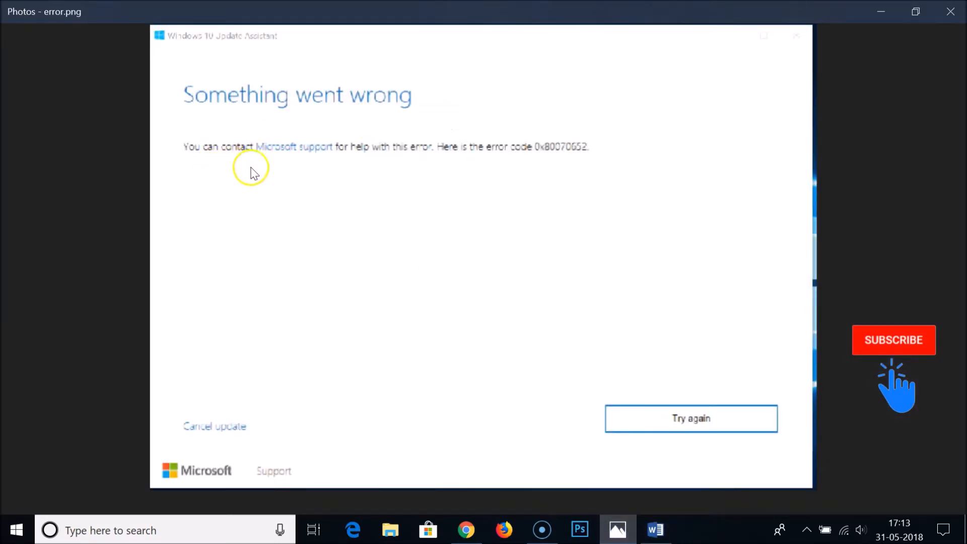
{"action": "mouse_move", "coordinate": [357, 151]}
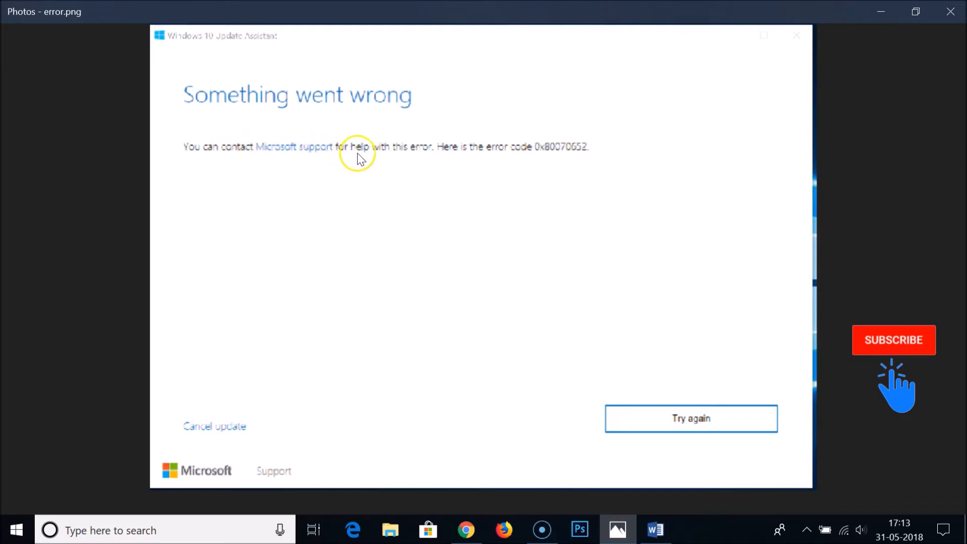
{"action": "mouse_move", "coordinate": [521, 162]}
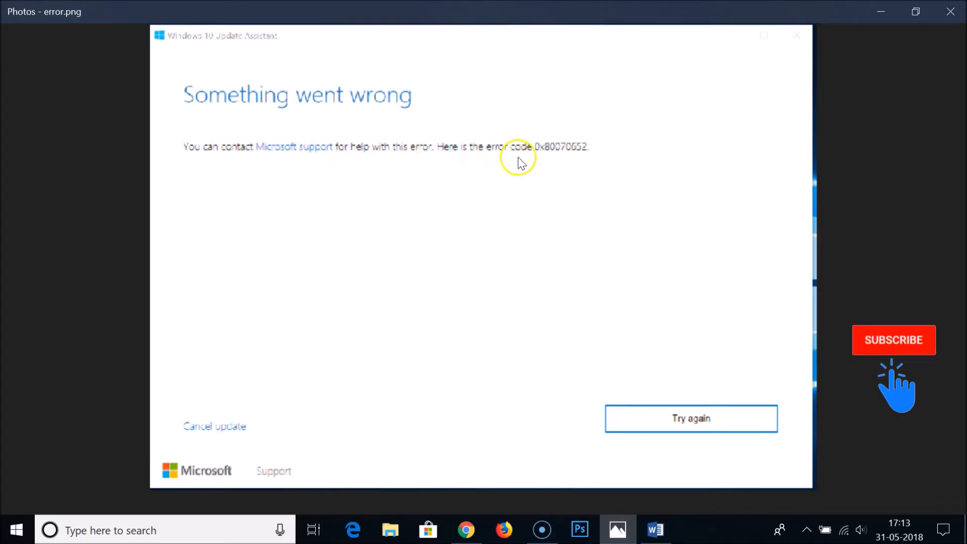
{"action": "mouse_move", "coordinate": [562, 155]}
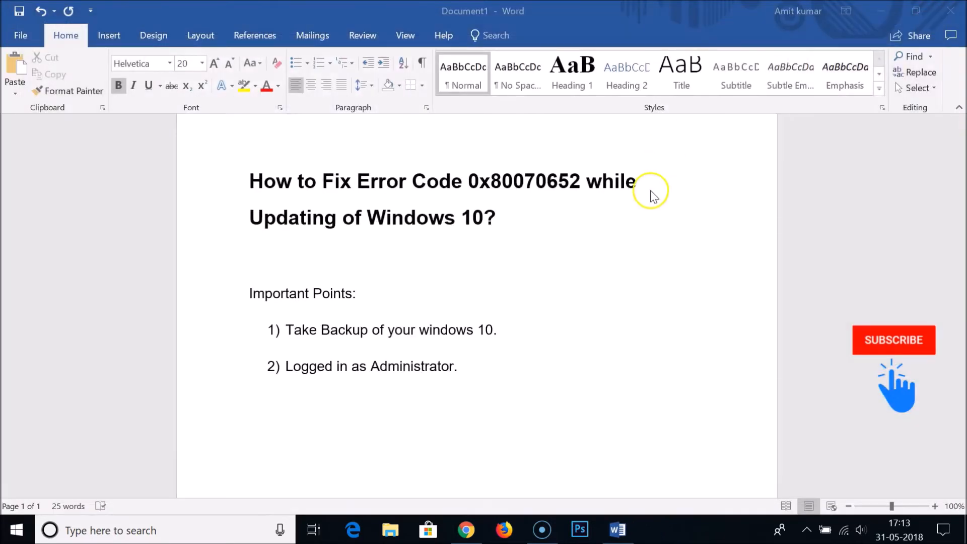
{"action": "mouse_move", "coordinate": [500, 200]}
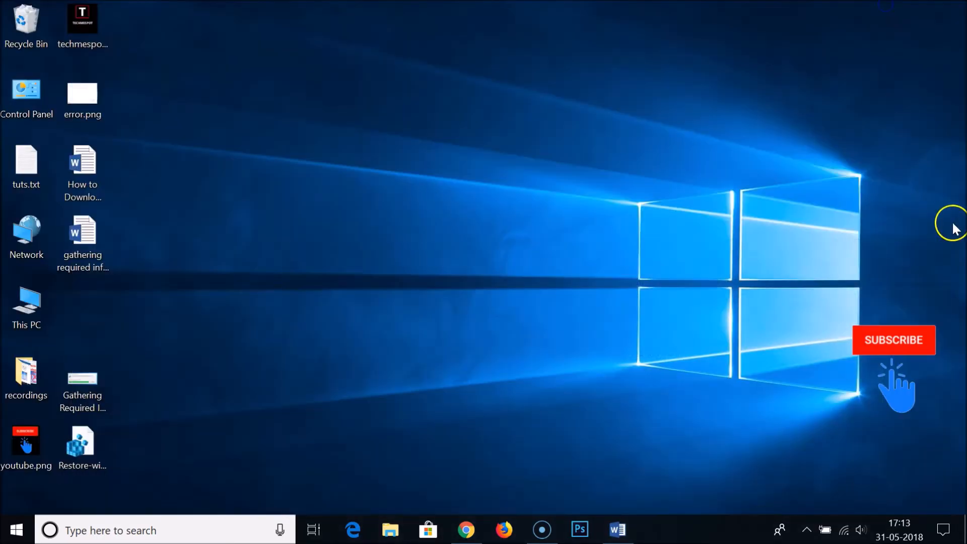
- Open Windows Settings from the Action Center and go into Update & Security
{"action": "left_click", "coordinate": [948, 530]}
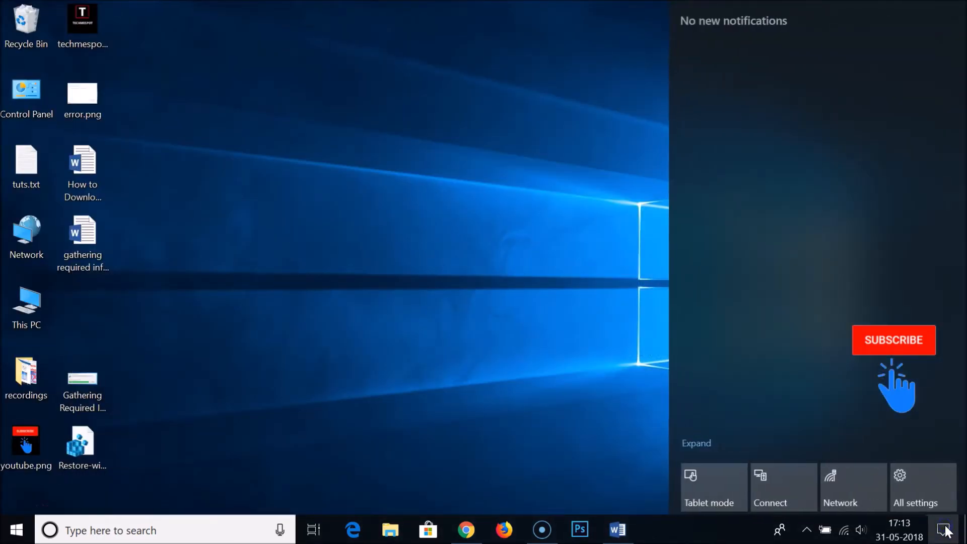
{"action": "left_click", "coordinate": [914, 487]}
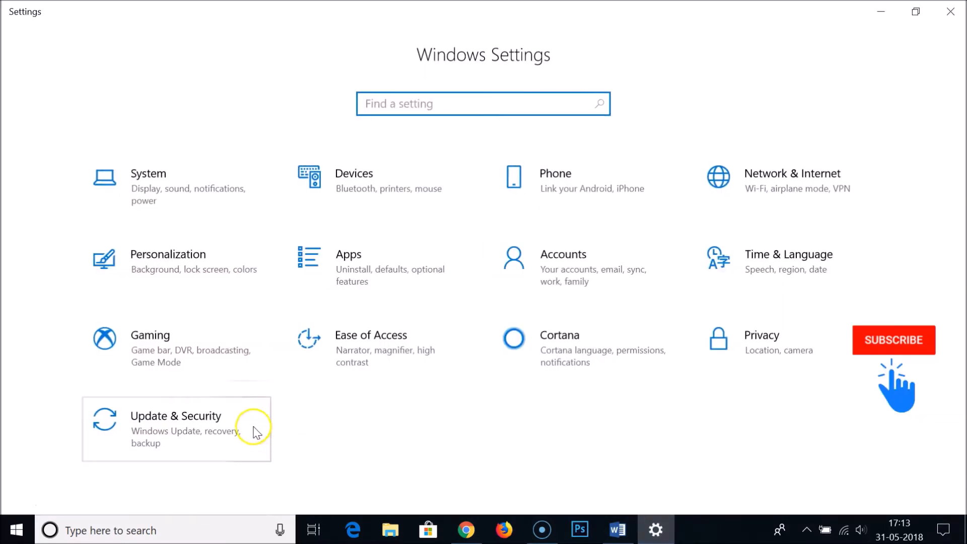
{"action": "left_click", "coordinate": [175, 428]}
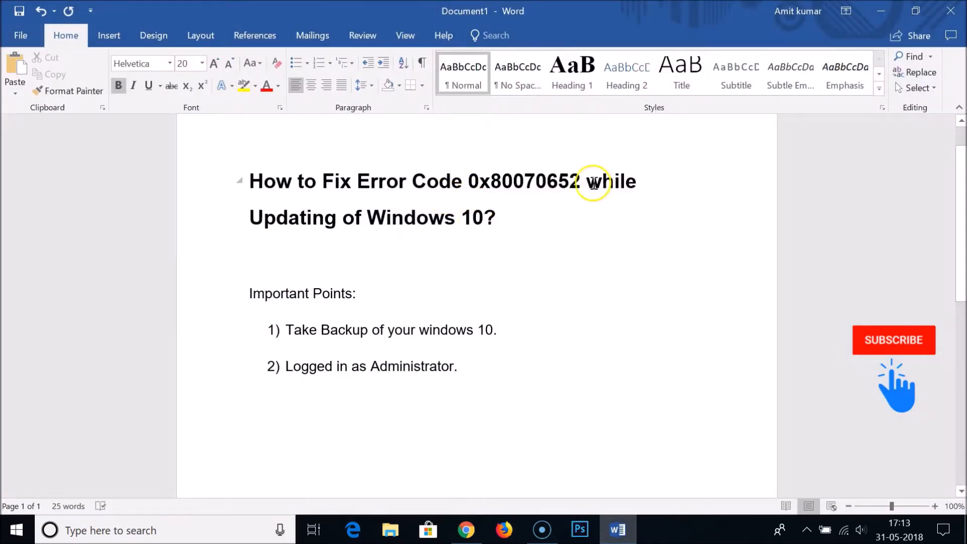
{"action": "mouse_move", "coordinate": [490, 182]}
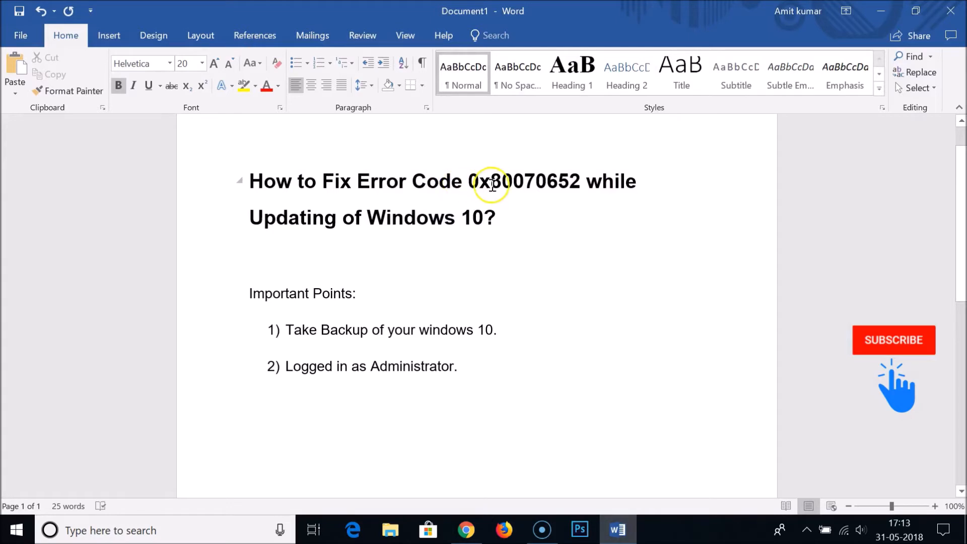
{"action": "left_click", "coordinate": [490, 180]}
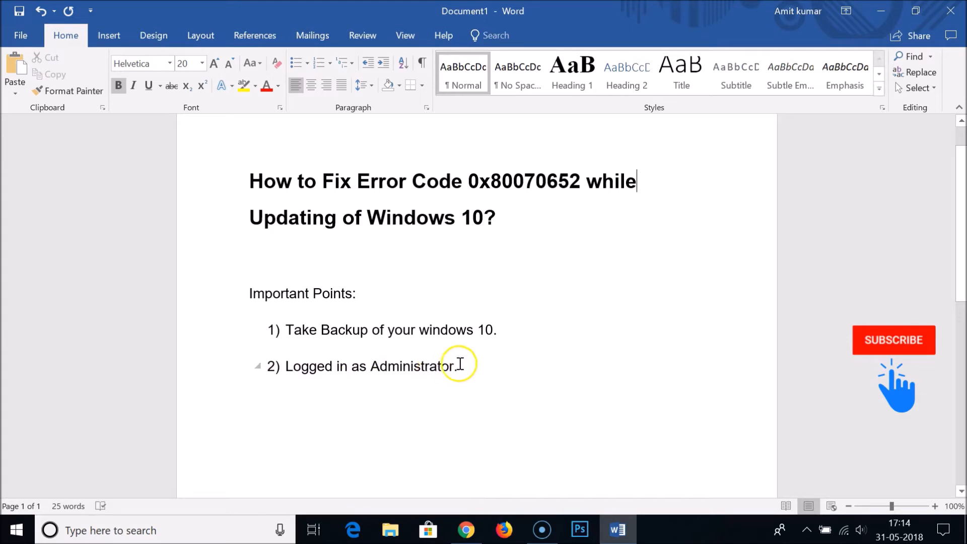
{"action": "mouse_move", "coordinate": [490, 355]}
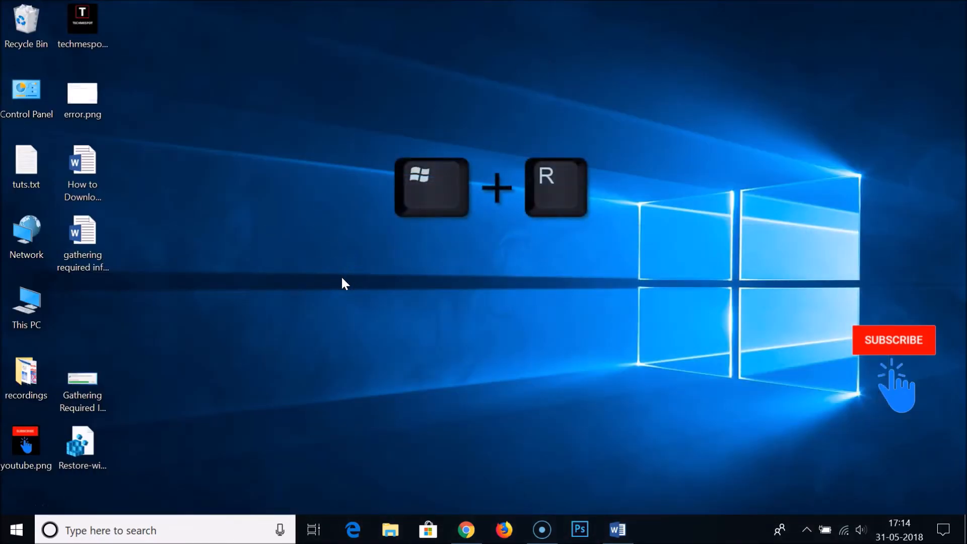
- Open the Run dialog and enter msconfig as the program to open
{"action": "key", "text": "Win+r"}
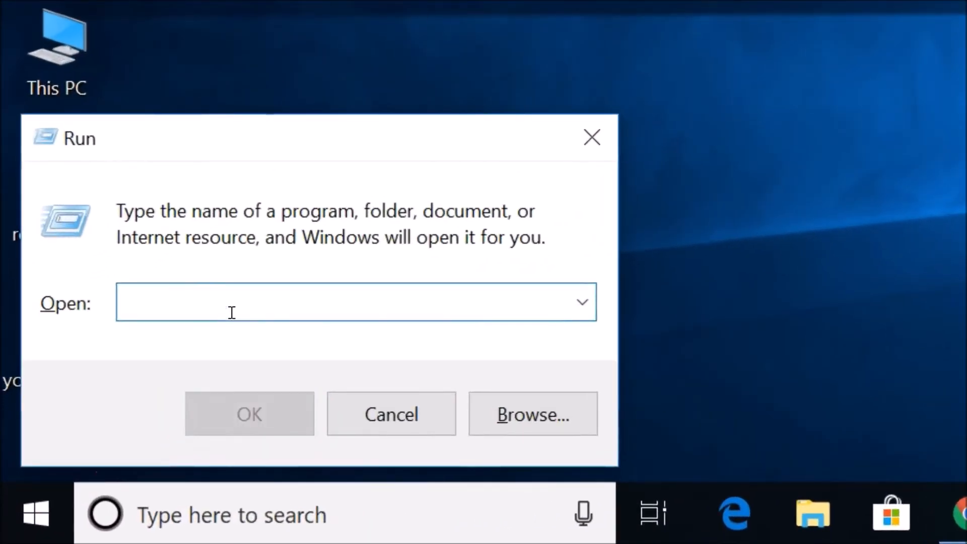
{"action": "type", "text": "msconfig"}
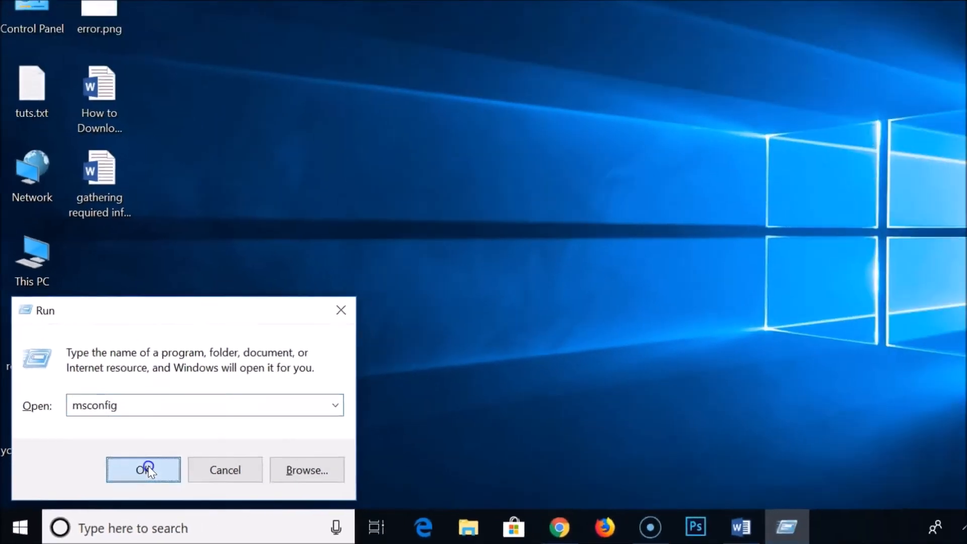
- Launch System Configuration, hide all Microsoft services, and disable every remaining service
{"action": "left_click", "coordinate": [142, 470]}
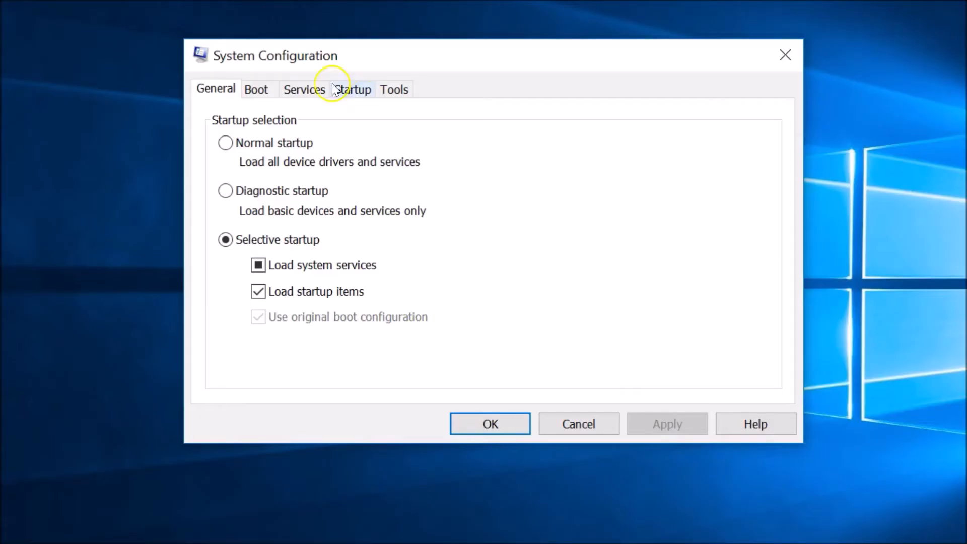
{"action": "mouse_move", "coordinate": [356, 59]}
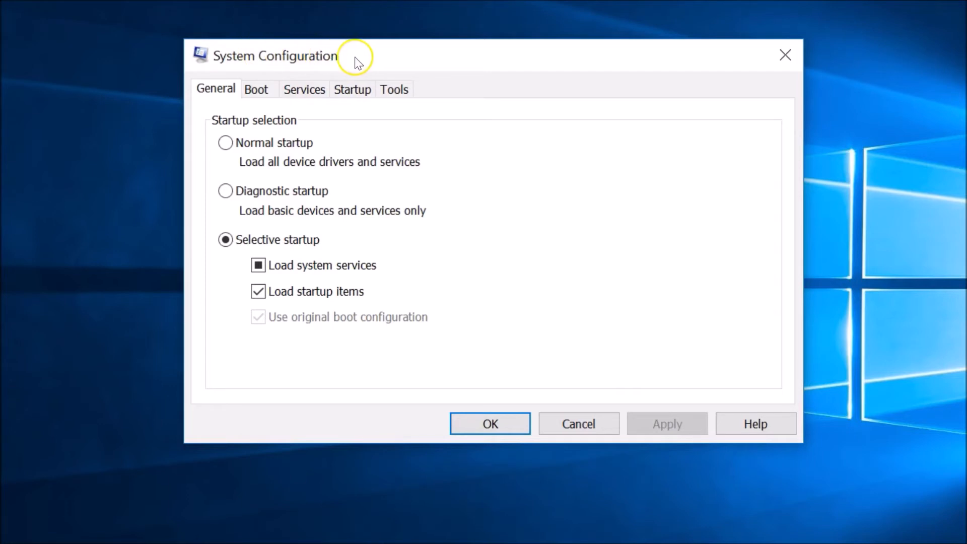
{"action": "left_click", "coordinate": [304, 88]}
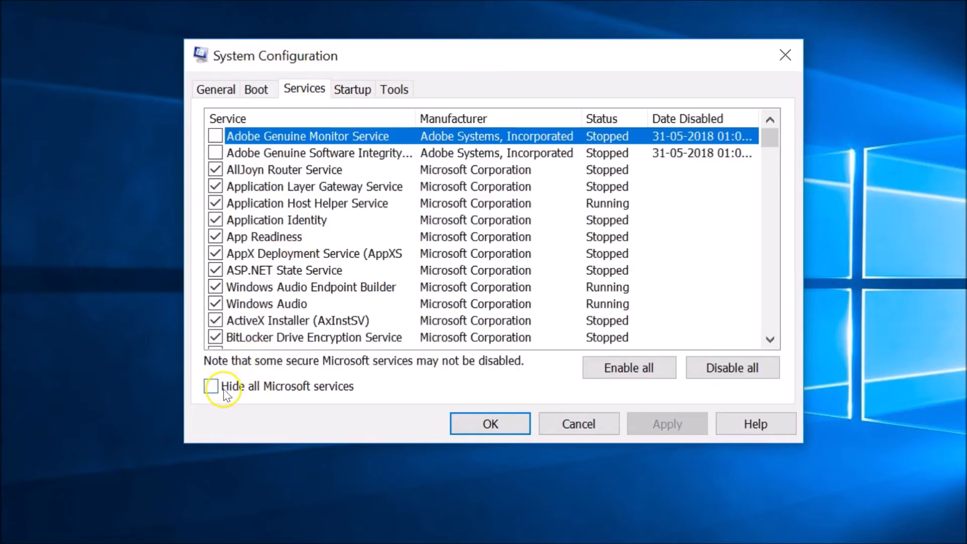
{"action": "mouse_move", "coordinate": [297, 392]}
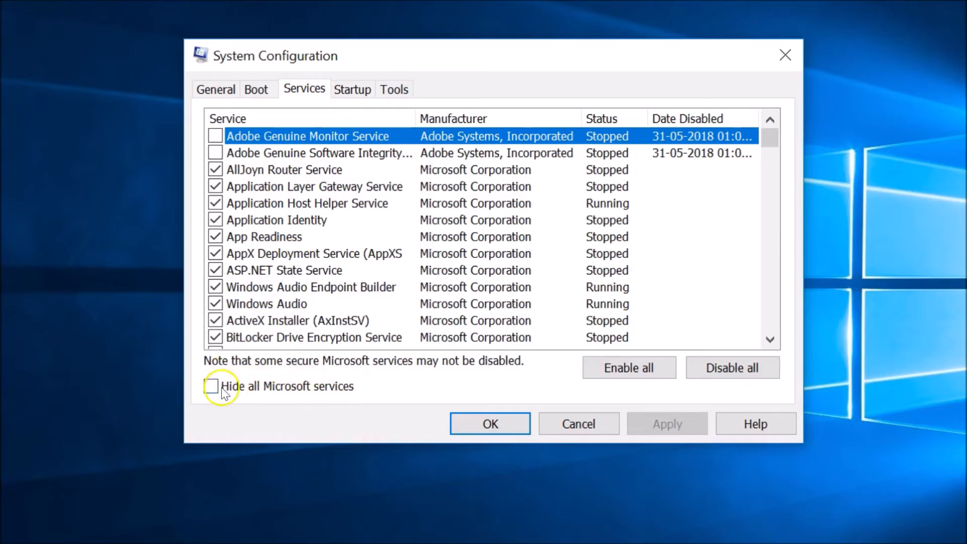
{"action": "left_click", "coordinate": [212, 386]}
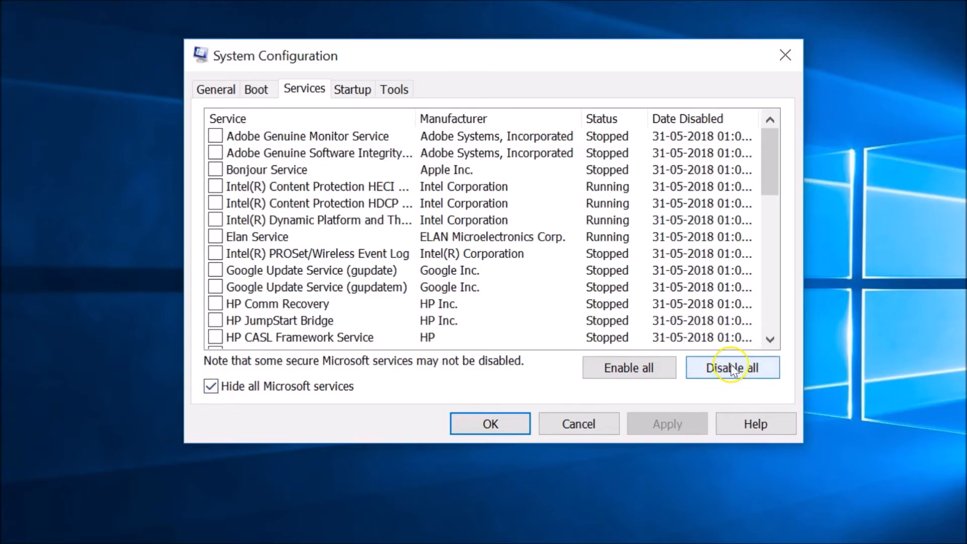
{"action": "left_click", "coordinate": [731, 367]}
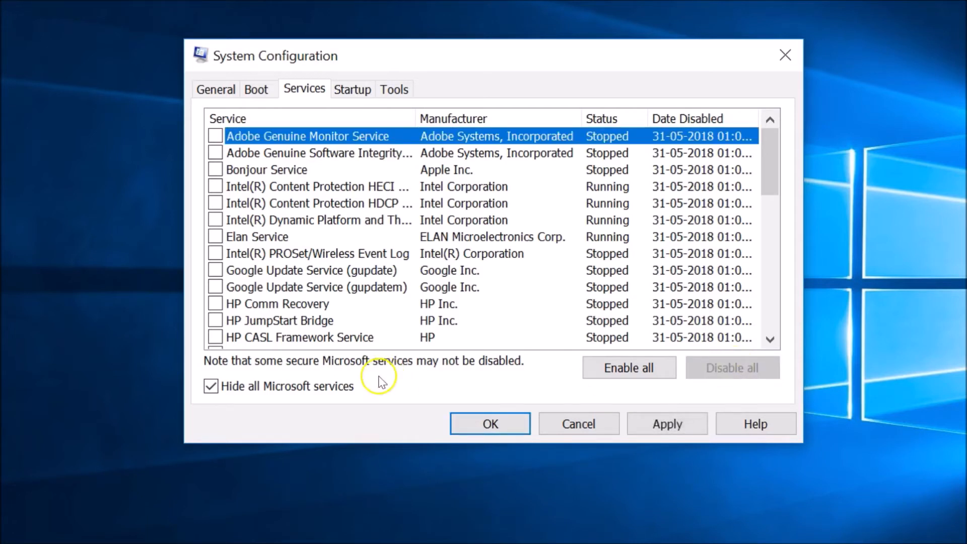
{"action": "left_click", "coordinate": [351, 89]}
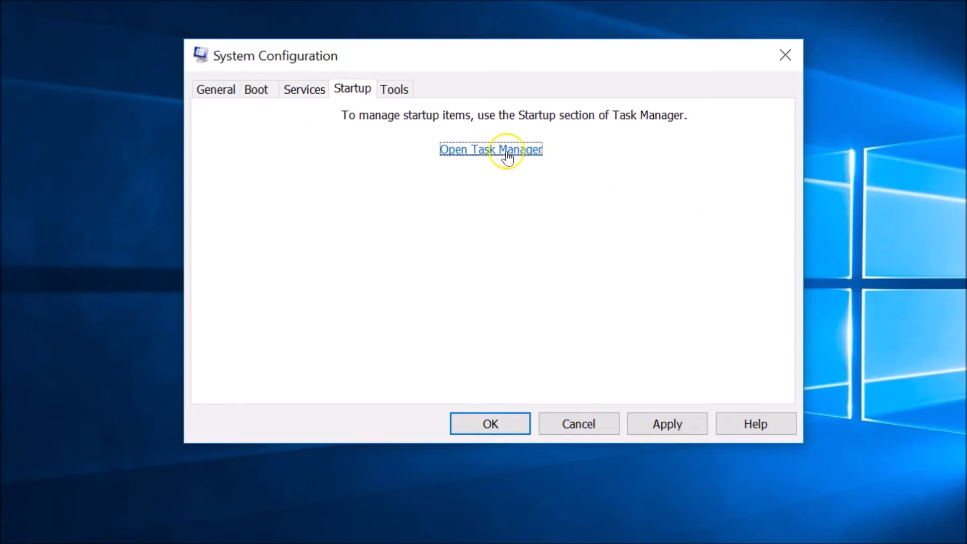
- In Task Manager's startup list, re-disable Microsoft OneDrive so all items are off, then close it
{"action": "left_click", "coordinate": [490, 149]}
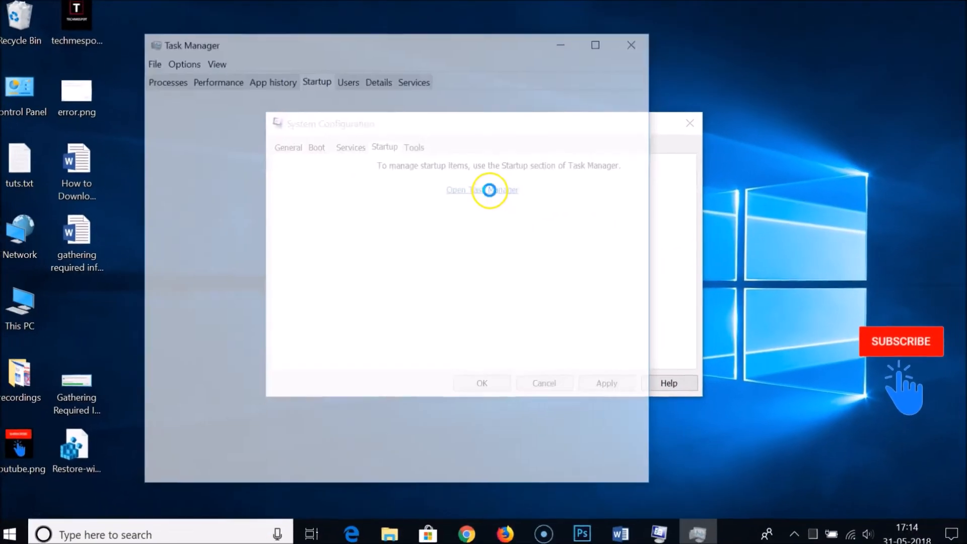
{"action": "left_click", "coordinate": [483, 189]}
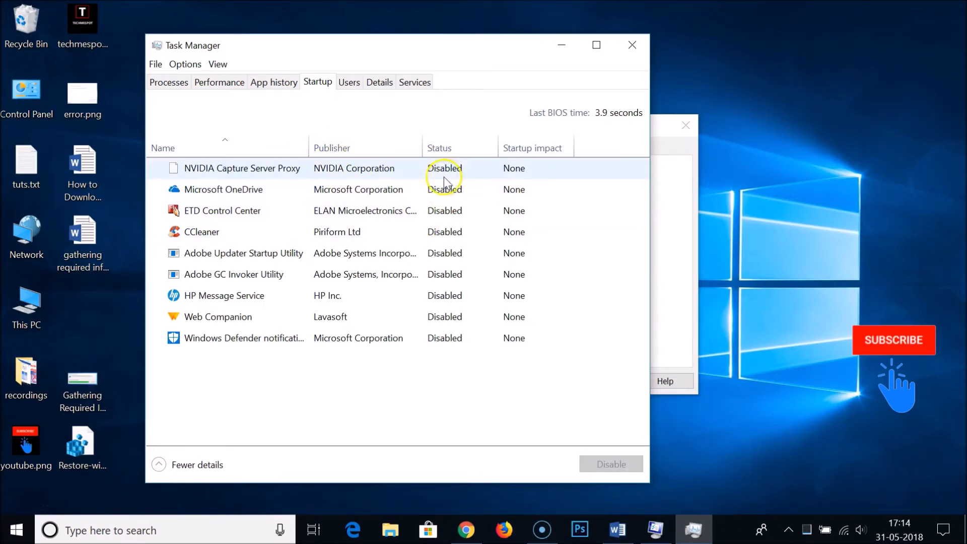
{"action": "mouse_move", "coordinate": [442, 357]}
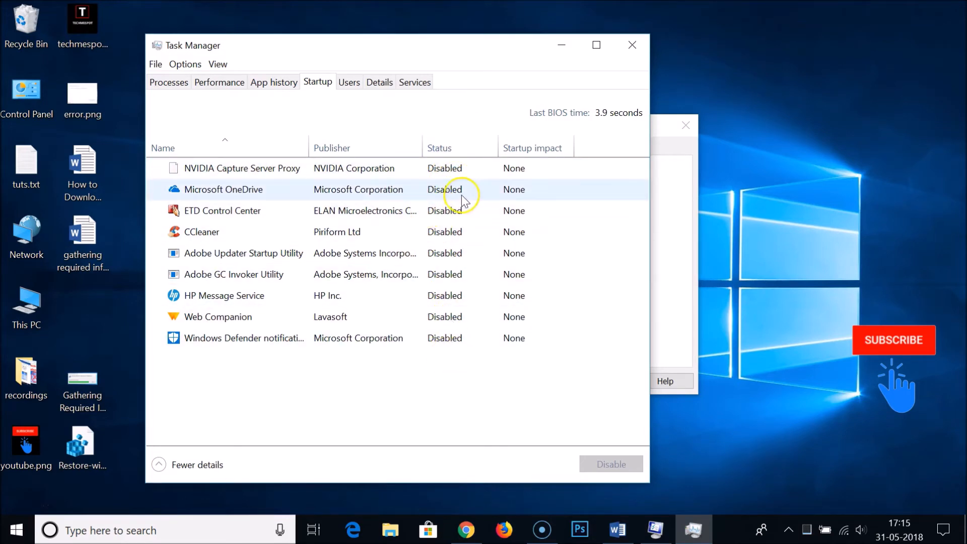
{"action": "left_click", "coordinate": [223, 190]}
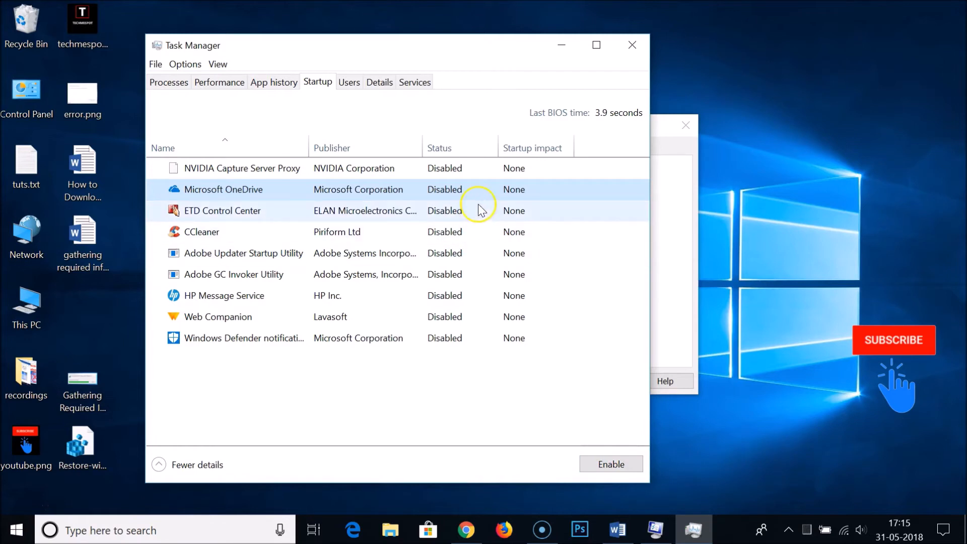
{"action": "mouse_move", "coordinate": [517, 388]}
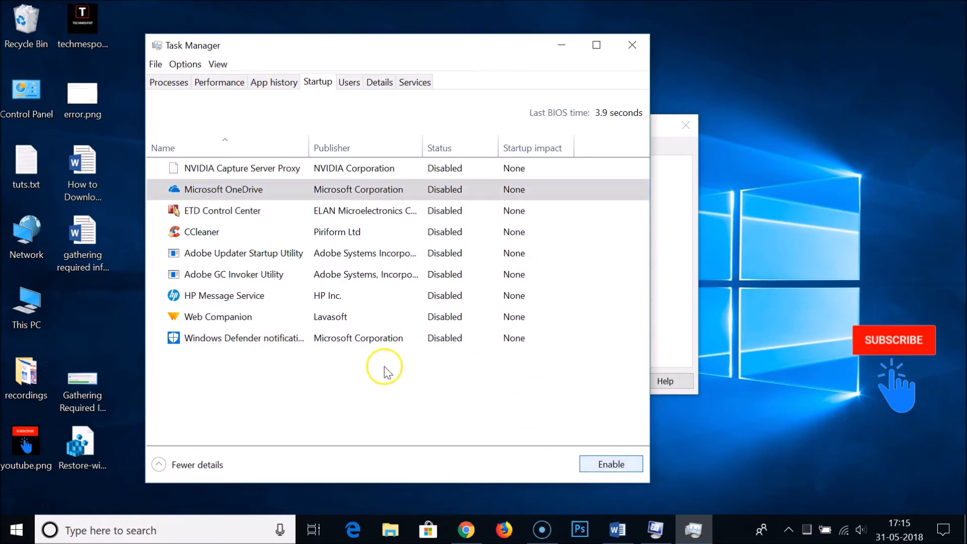
{"action": "left_click", "coordinate": [609, 464]}
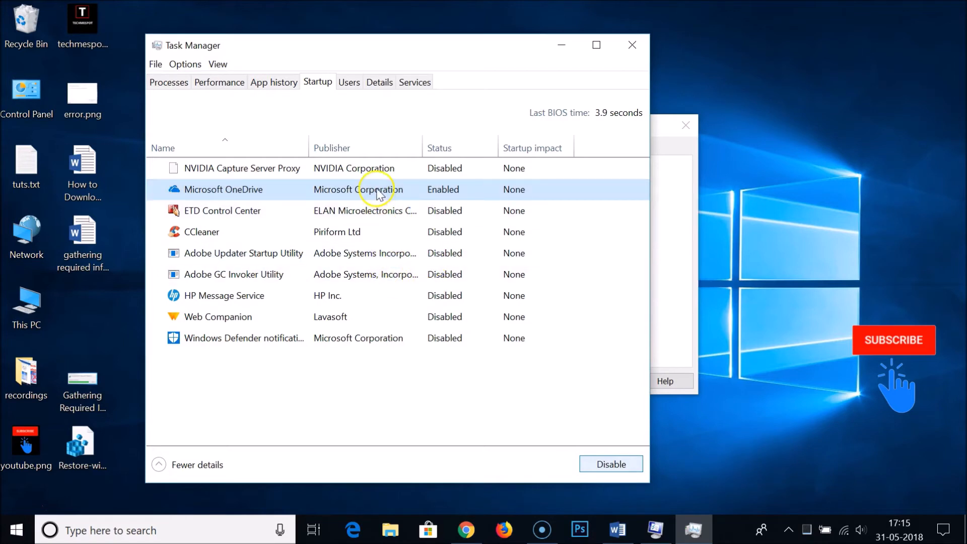
{"action": "mouse_move", "coordinate": [410, 194]}
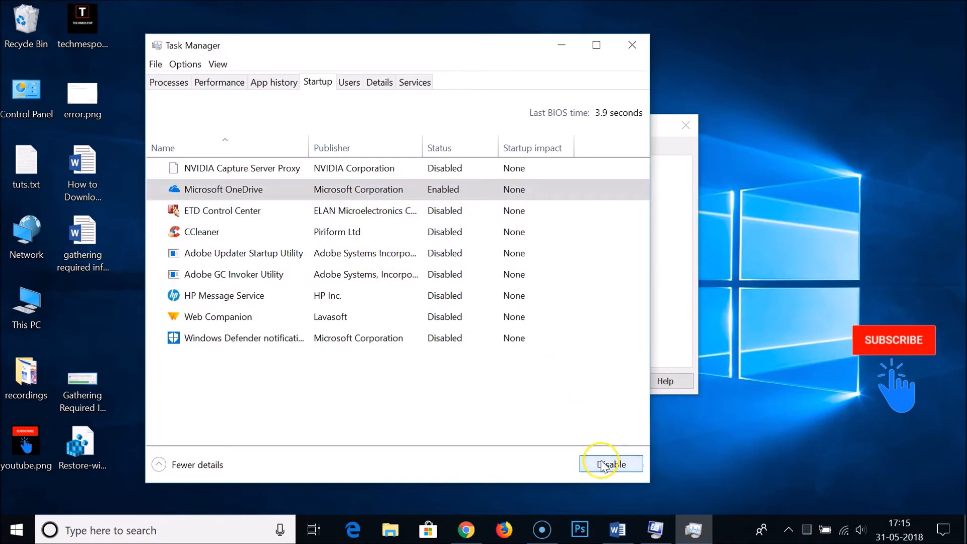
{"action": "left_click", "coordinate": [610, 464]}
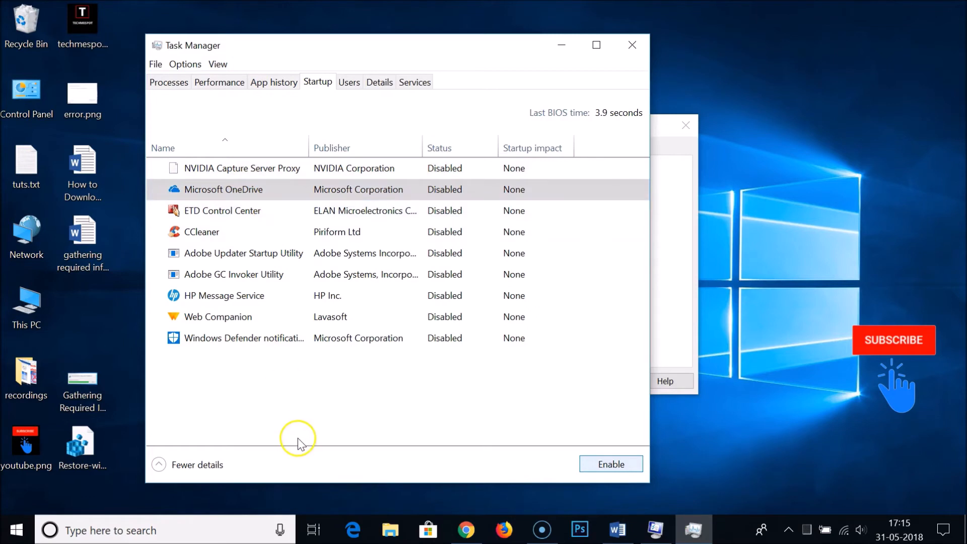
{"action": "mouse_move", "coordinate": [449, 168]}
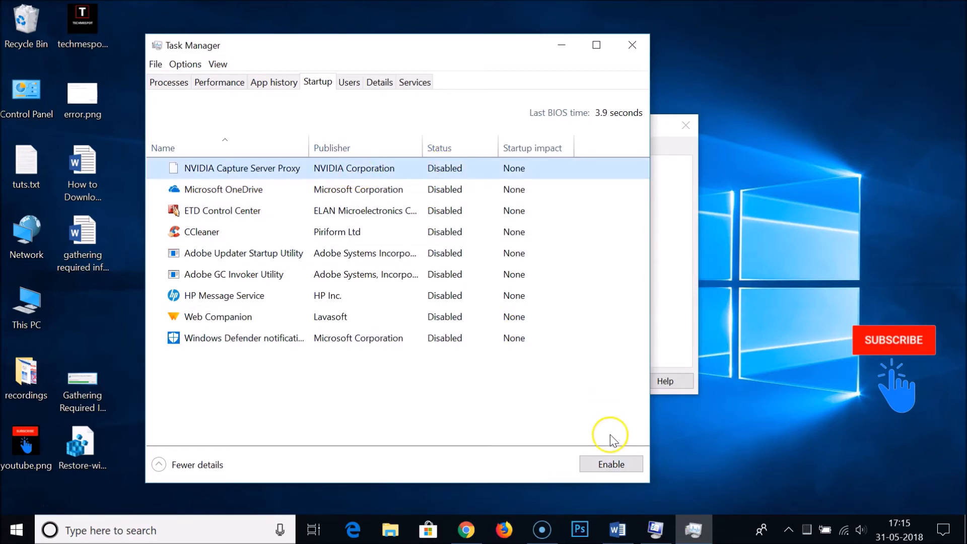
{"action": "mouse_move", "coordinate": [489, 398]}
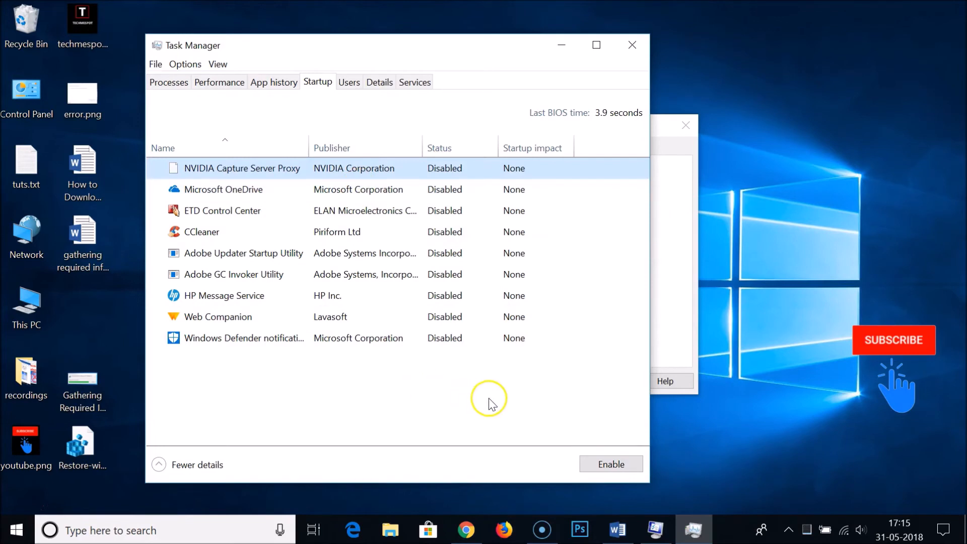
{"action": "mouse_move", "coordinate": [631, 46]}
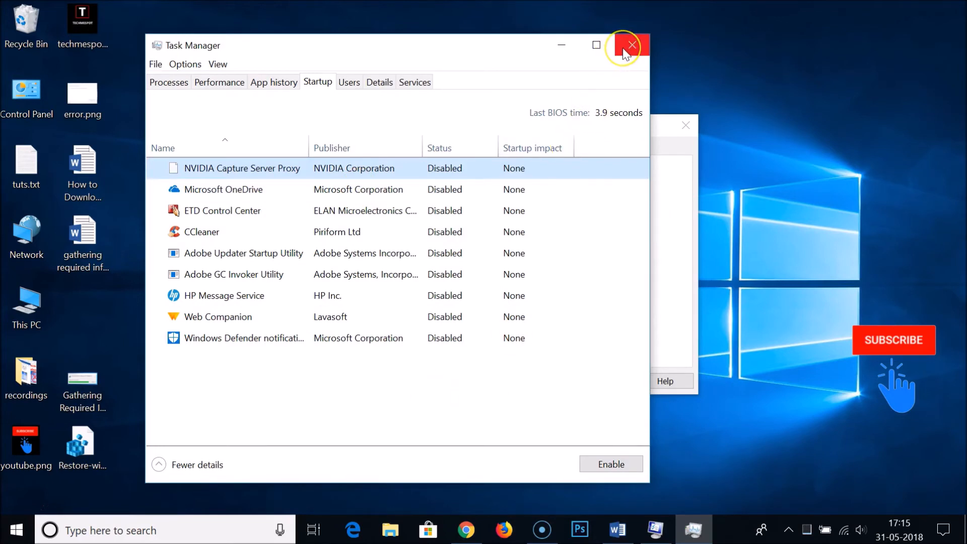
{"action": "left_click", "coordinate": [630, 45]}
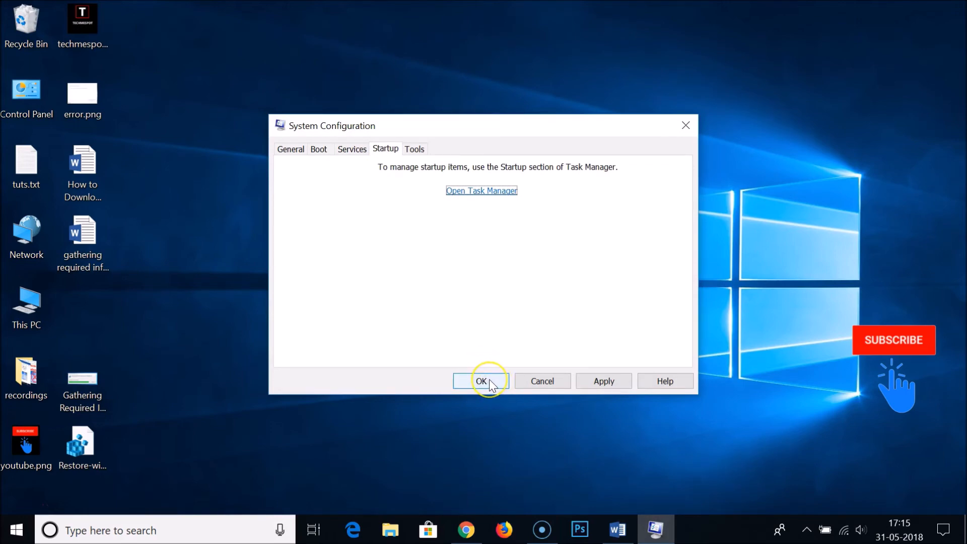
- Confirm the System Configuration changes to get the restart prompt, then return to the Word tutorial
{"action": "left_click", "coordinate": [481, 381]}
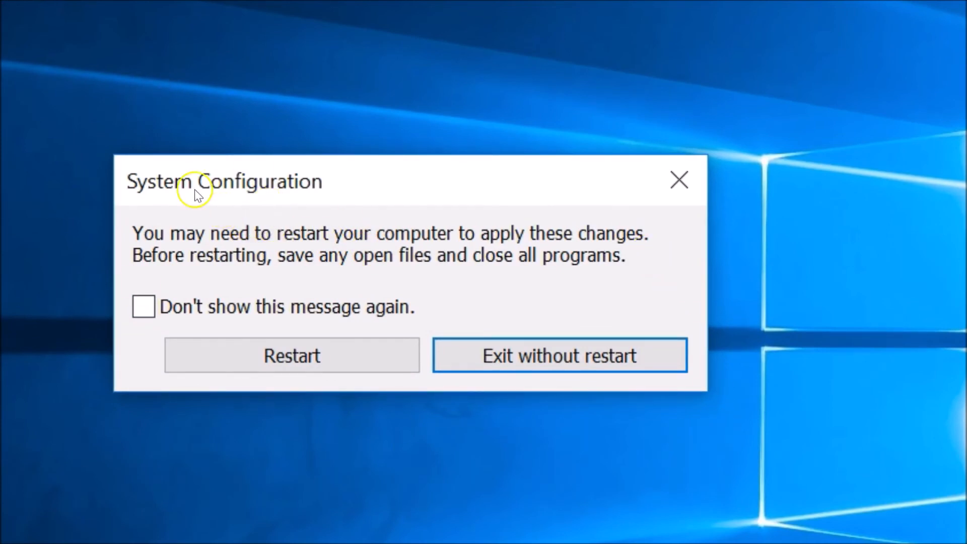
{"action": "mouse_move", "coordinate": [394, 248]}
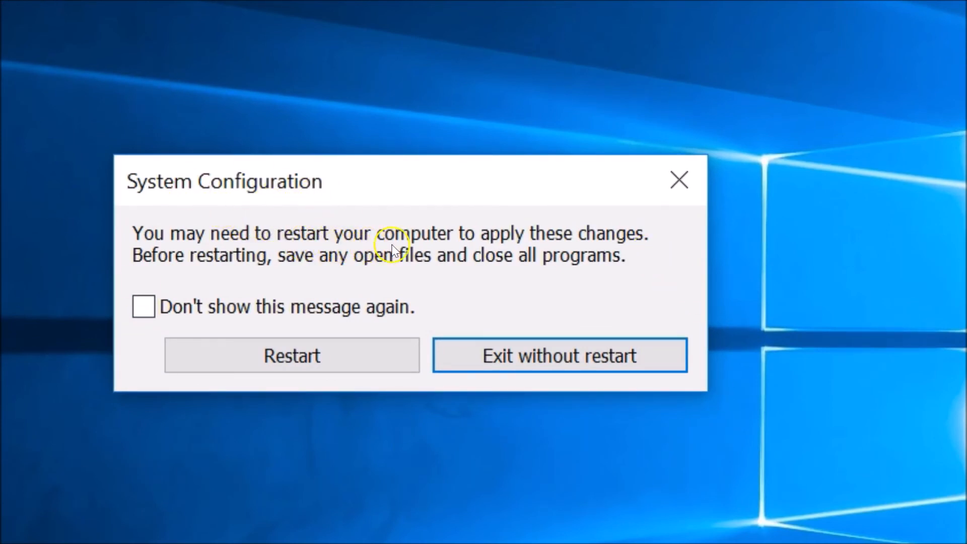
{"action": "mouse_move", "coordinate": [602, 242]}
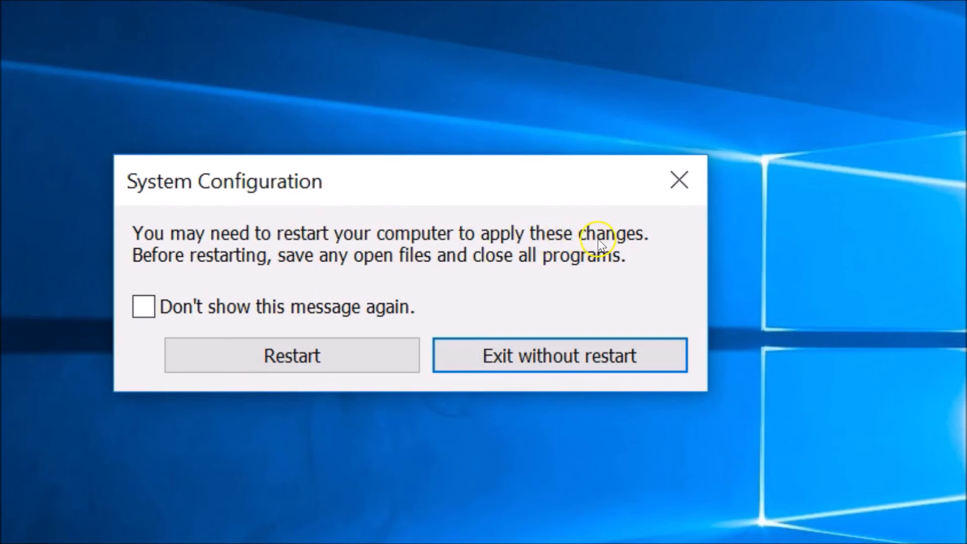
{"action": "mouse_move", "coordinate": [344, 272]}
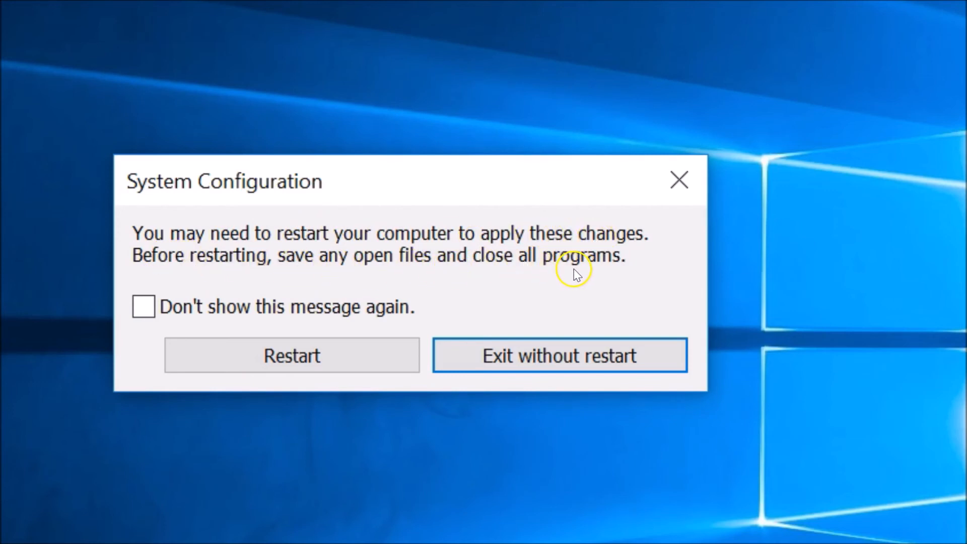
{"action": "mouse_move", "coordinate": [215, 318]}
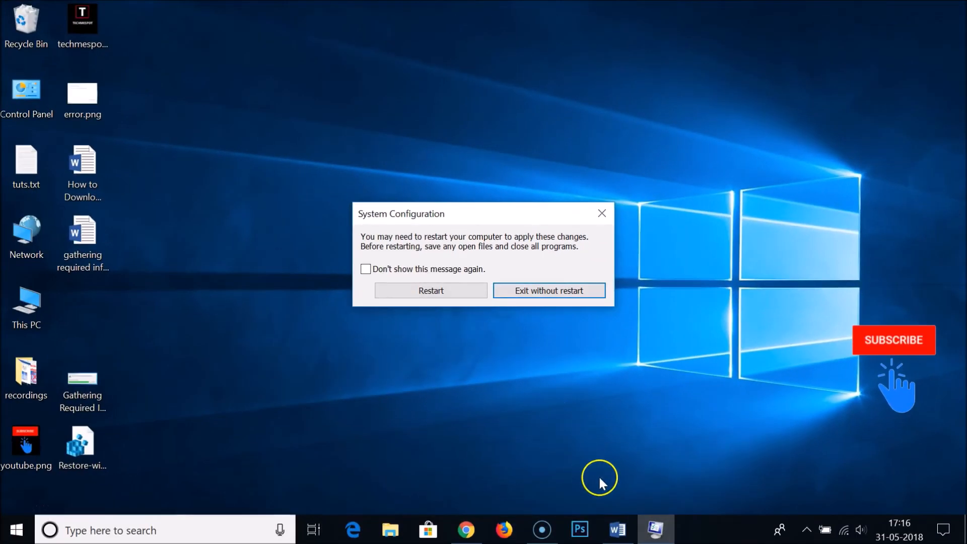
{"action": "left_click", "coordinate": [548, 291]}
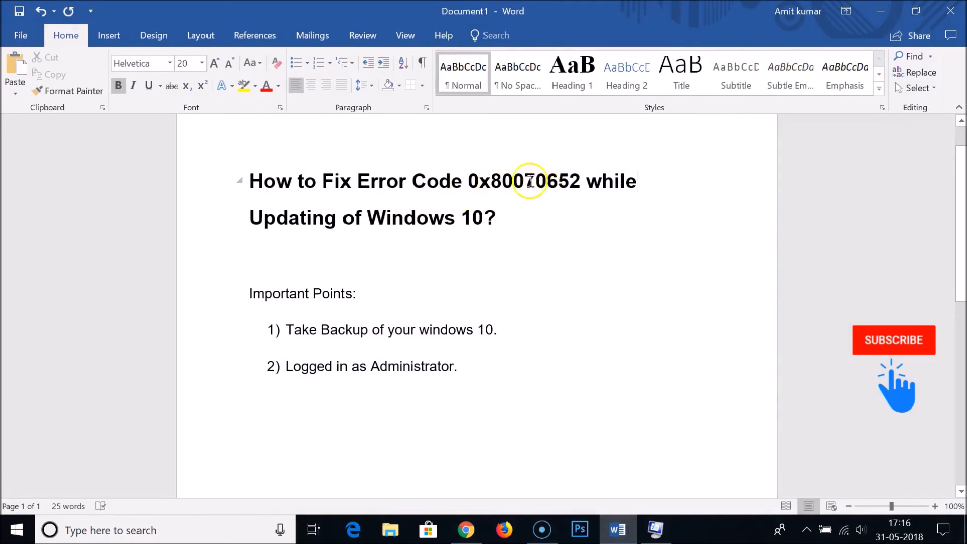
{"action": "mouse_move", "coordinate": [527, 182]}
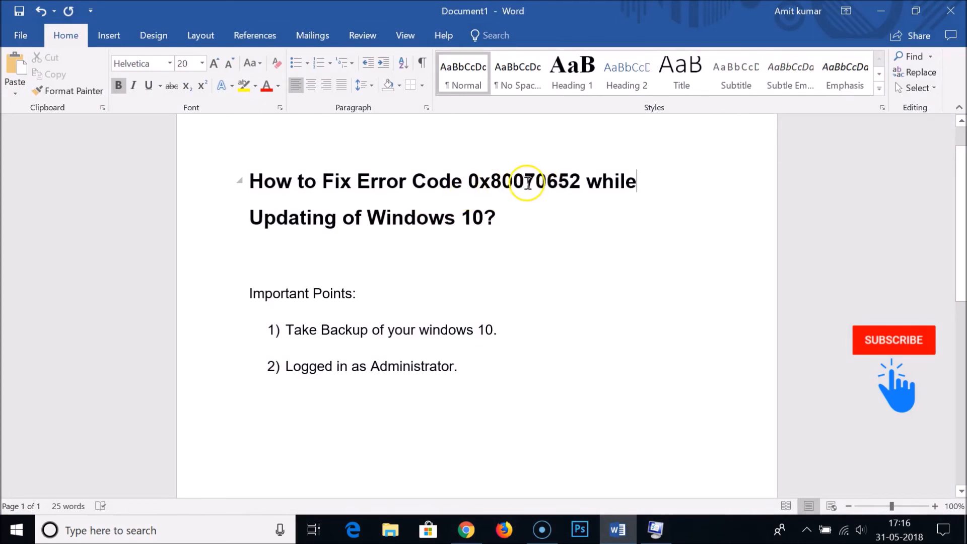